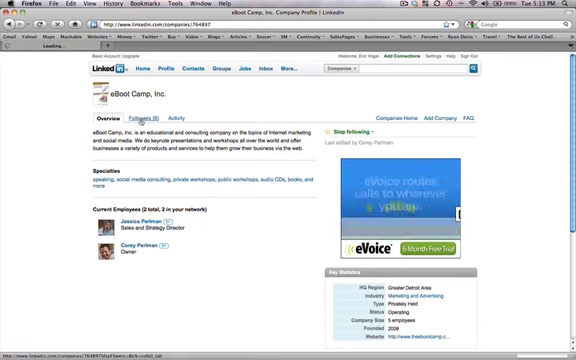
Step: Return from the eBoot Camp, Inc. company page to the LinkedIn home feed
click(131, 119)
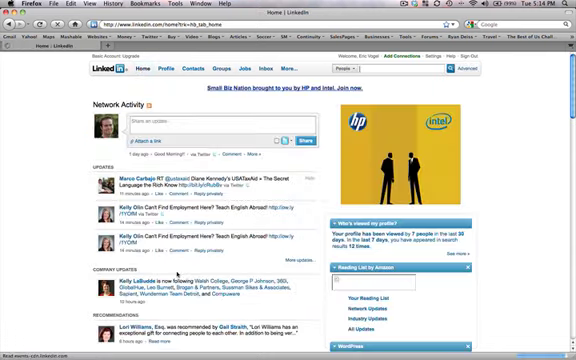
Step: Scroll down Nike's company profile to view its overview and specialties
scroll(down, 3)
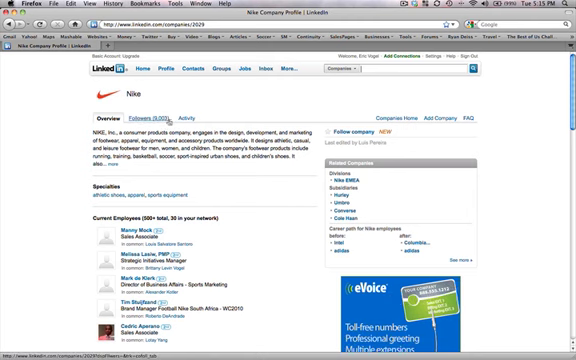
scroll(down, 3)
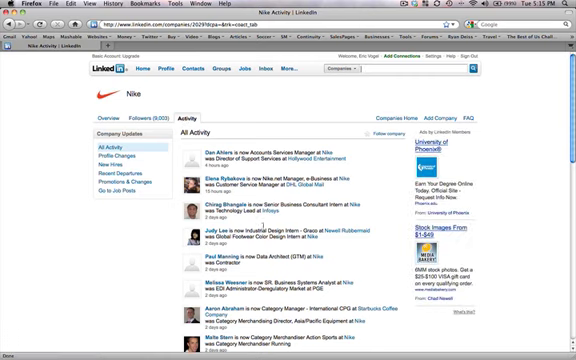
scroll(down, 3)
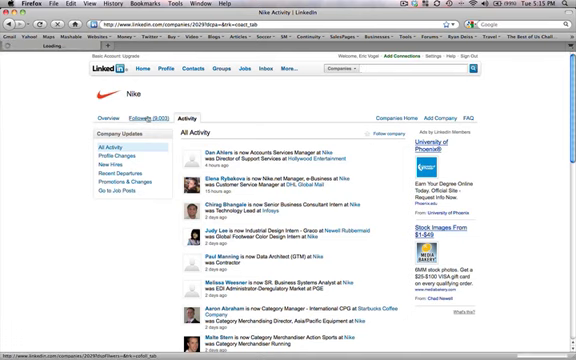
click(132, 116)
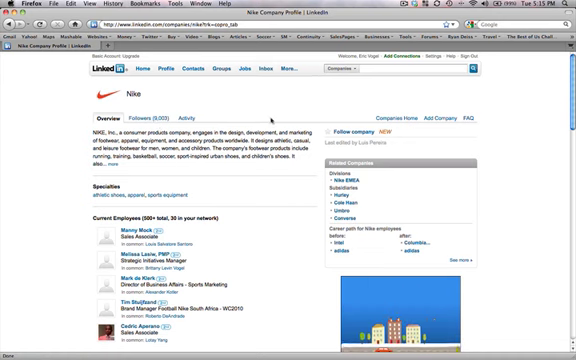
Step: Scroll down and back up Nike's page twice, reviewing new hires and key statistics
scroll(down, 3)
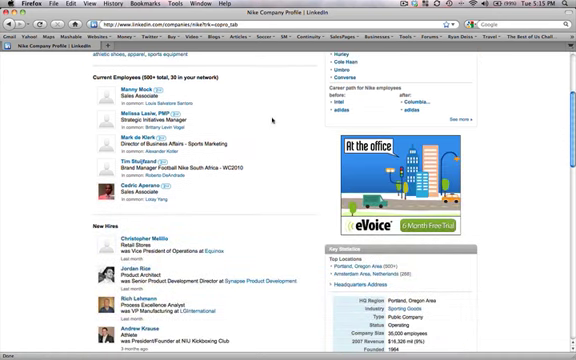
scroll(up, 3)
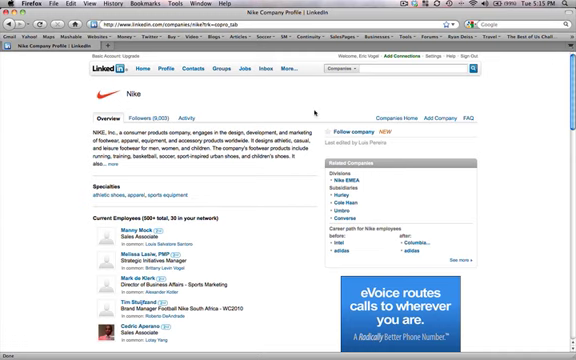
scroll(down, 3)
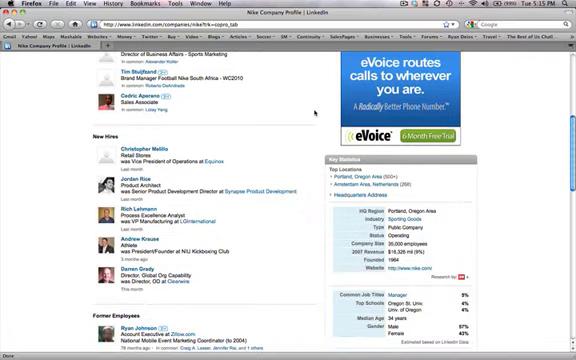
scroll(up, 3)
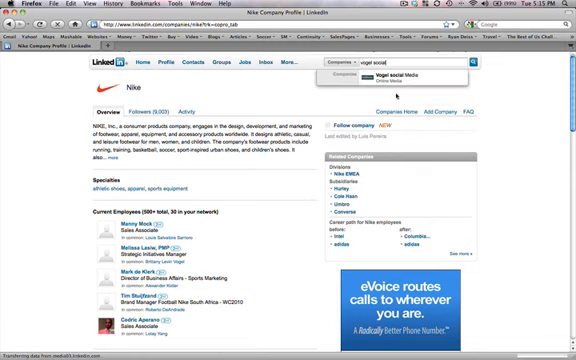
Step: Search companies for 'vogel soc' to find Vogel Soccer Mastery
text(vogel soc)
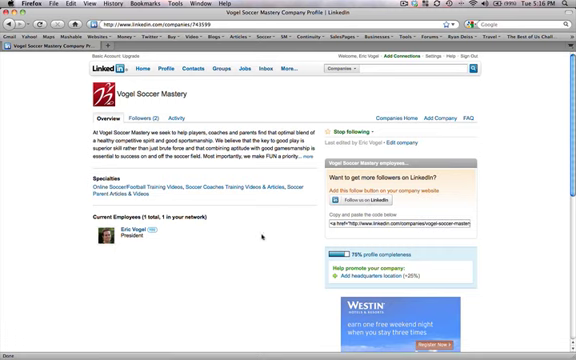
mouse_move(257, 237)
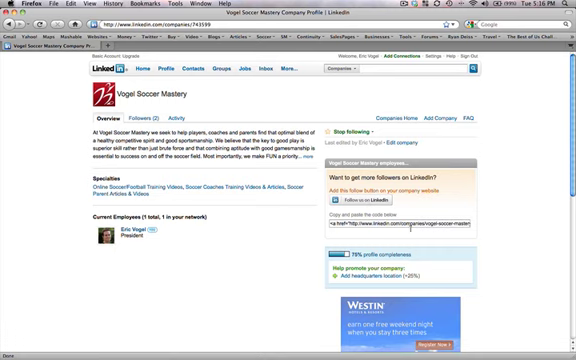